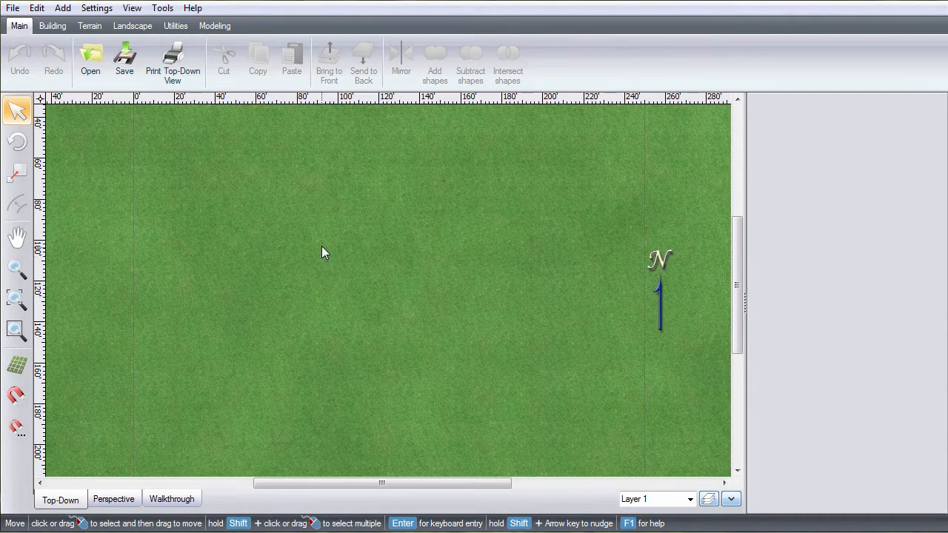
Activate the Add Height Map tool from the Terrain tools
left_click(89, 26)
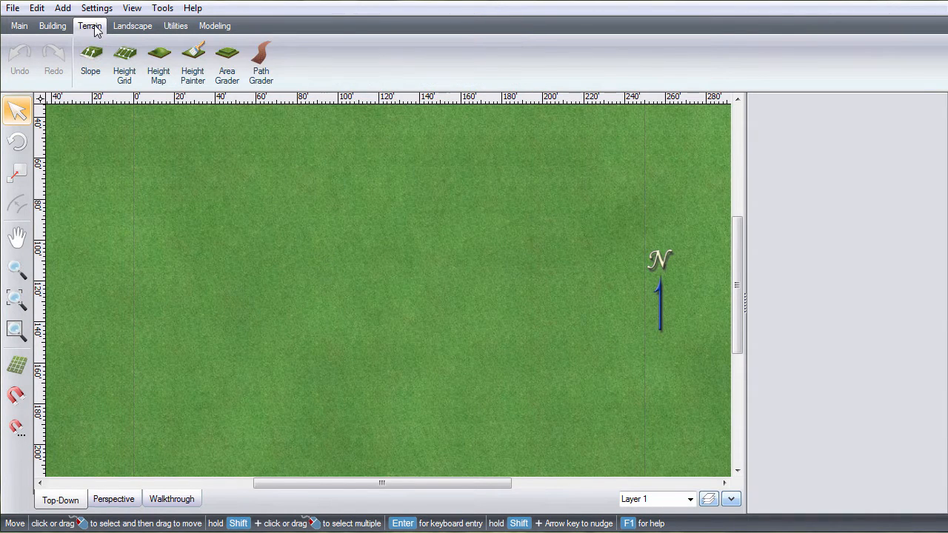
left_click(157, 60)
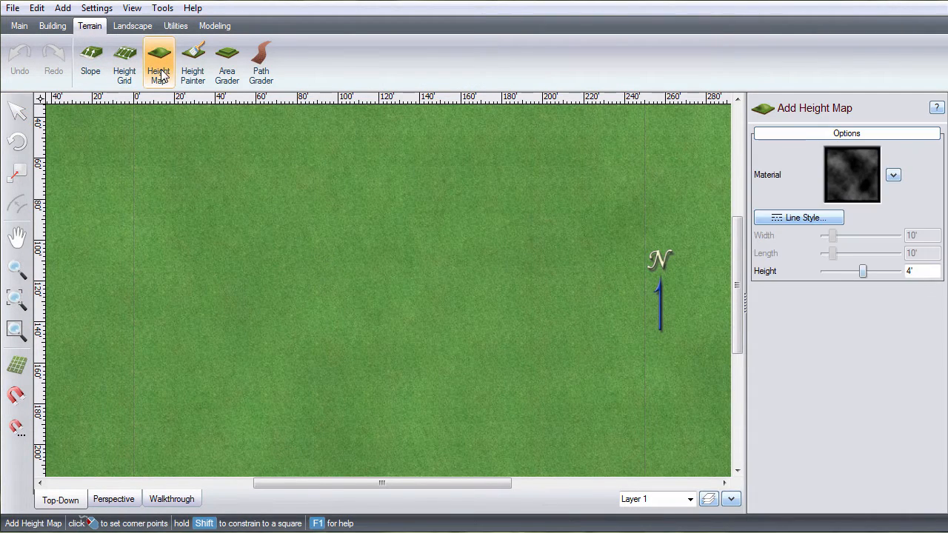
Draw a 132'-1" by 118'-4" height map rectangle on the lawn
left_click_drag(191, 130, 433, 335)
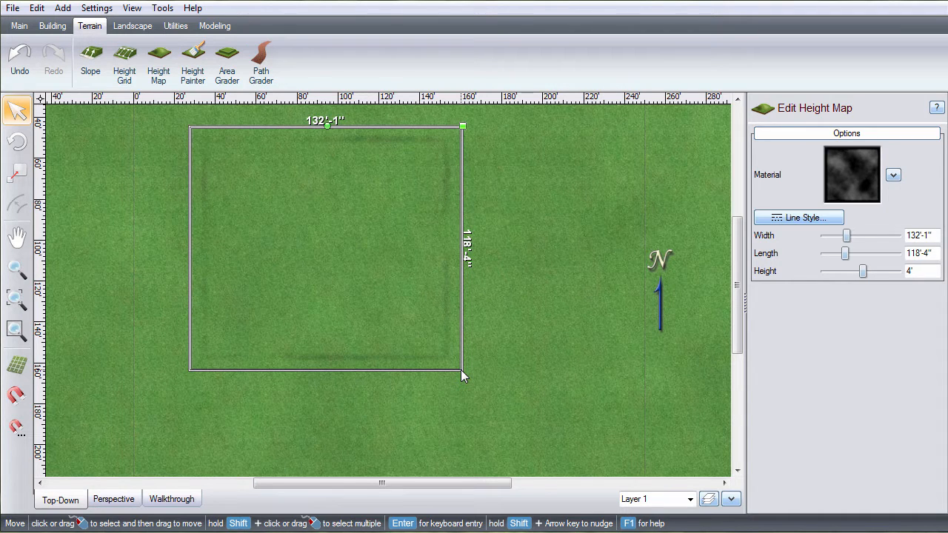
Choose the Terrace pattern from the Height Maps library in place of Sample1
left_click(893, 175)
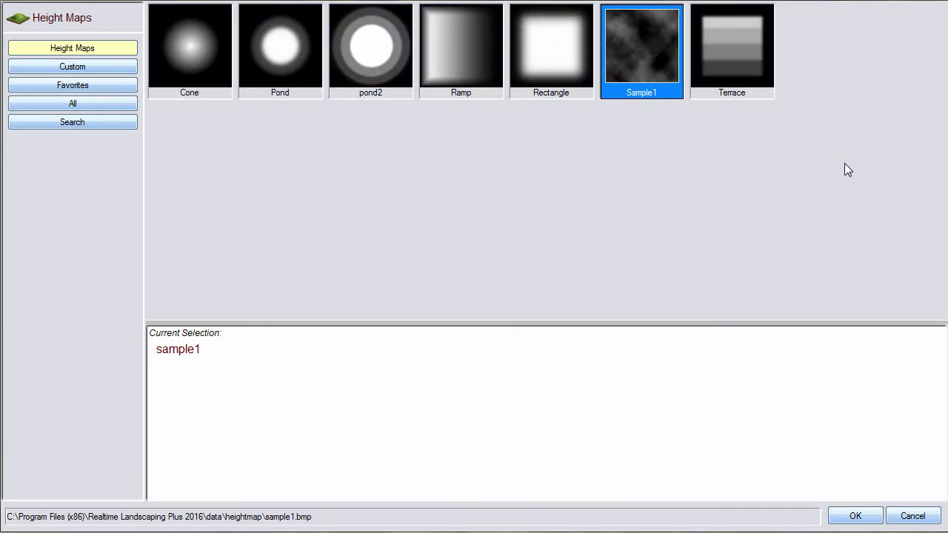
left_click(732, 48)
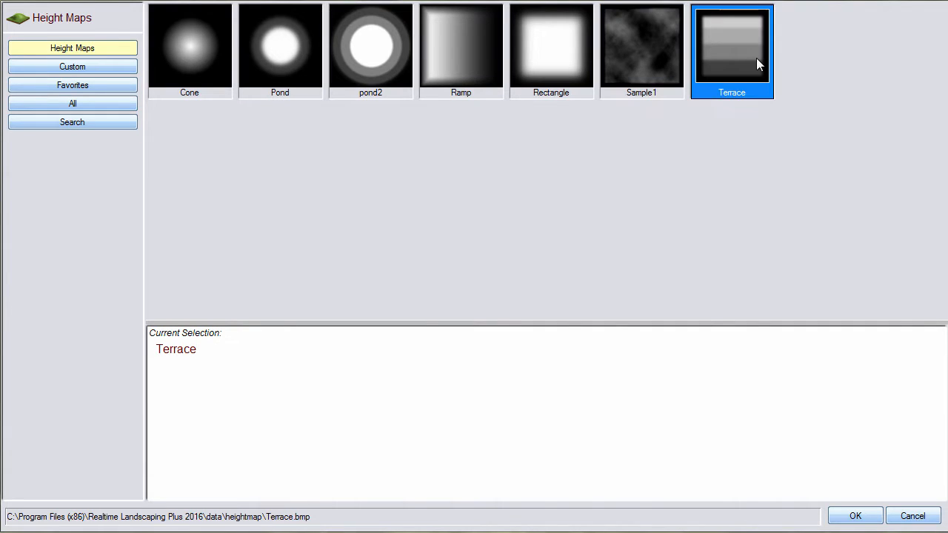
mouse_move(805, 311)
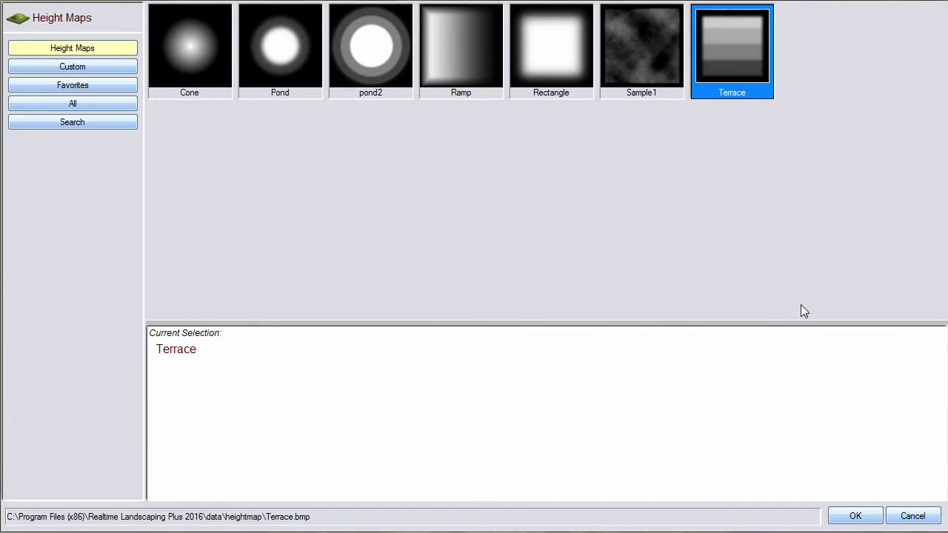
mouse_move(855, 517)
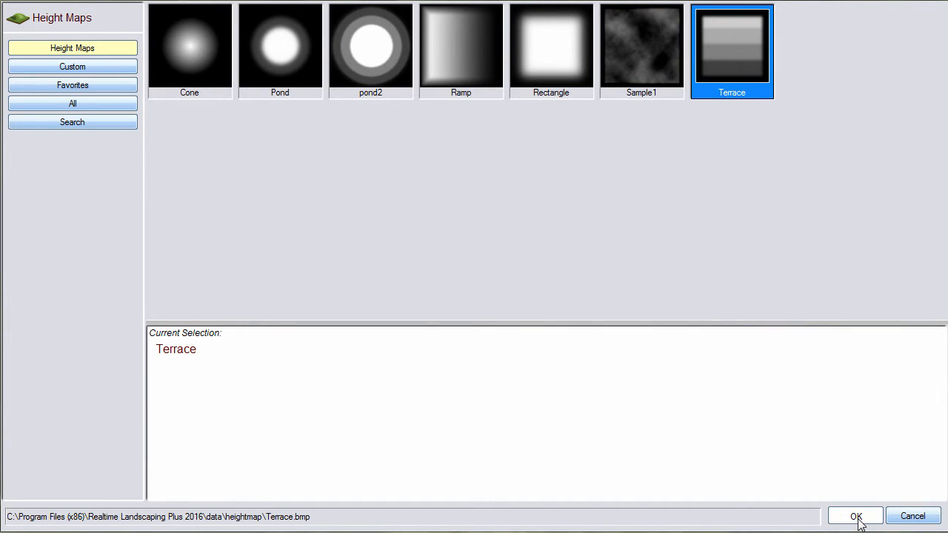
Apply Terrace, view in perspective, and set width 115'-9" and height 28'-11"
left_click(855, 516)
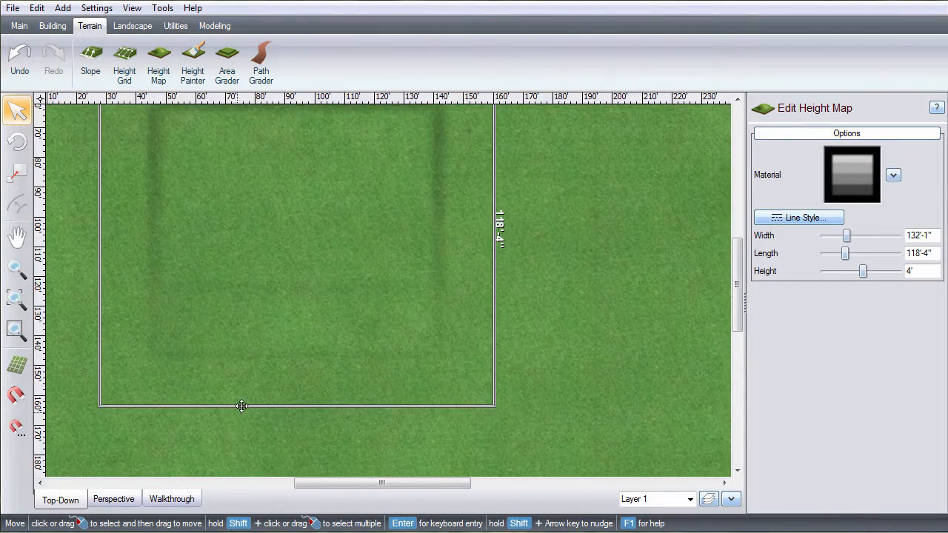
left_click(113, 498)
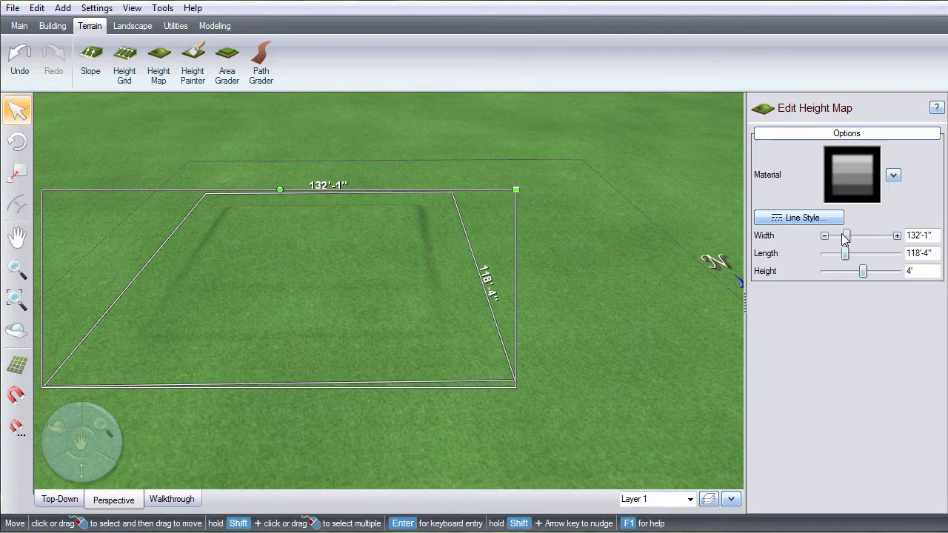
left_click_drag(846, 235, 838, 235)
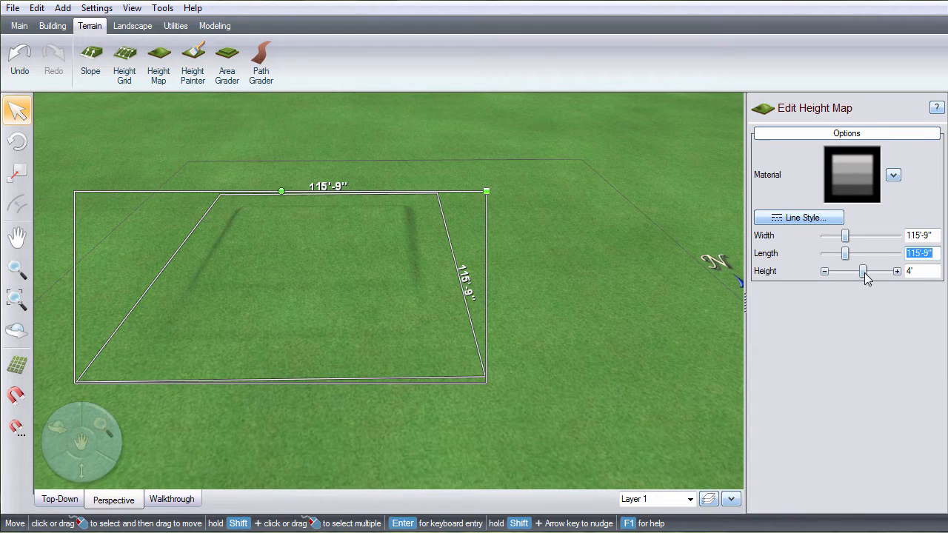
left_click_drag(861, 271, 877, 271)
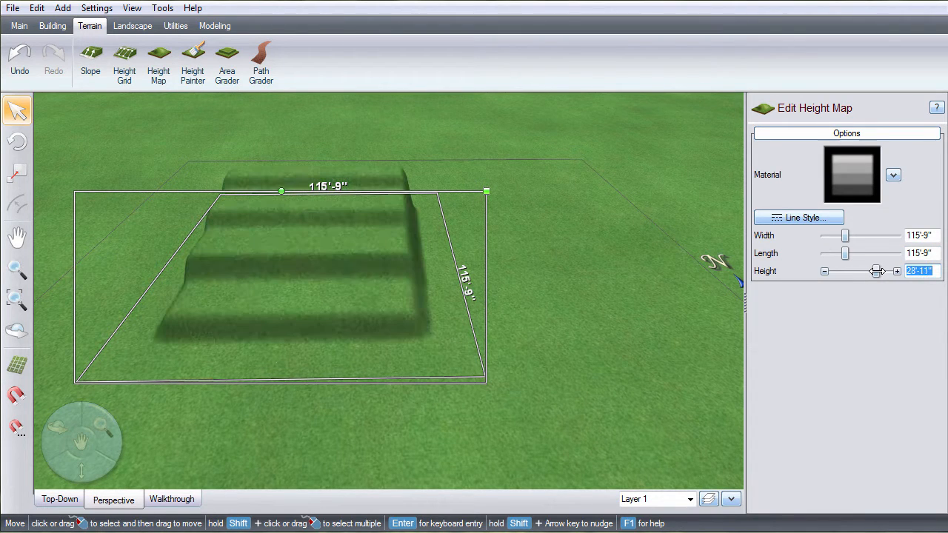